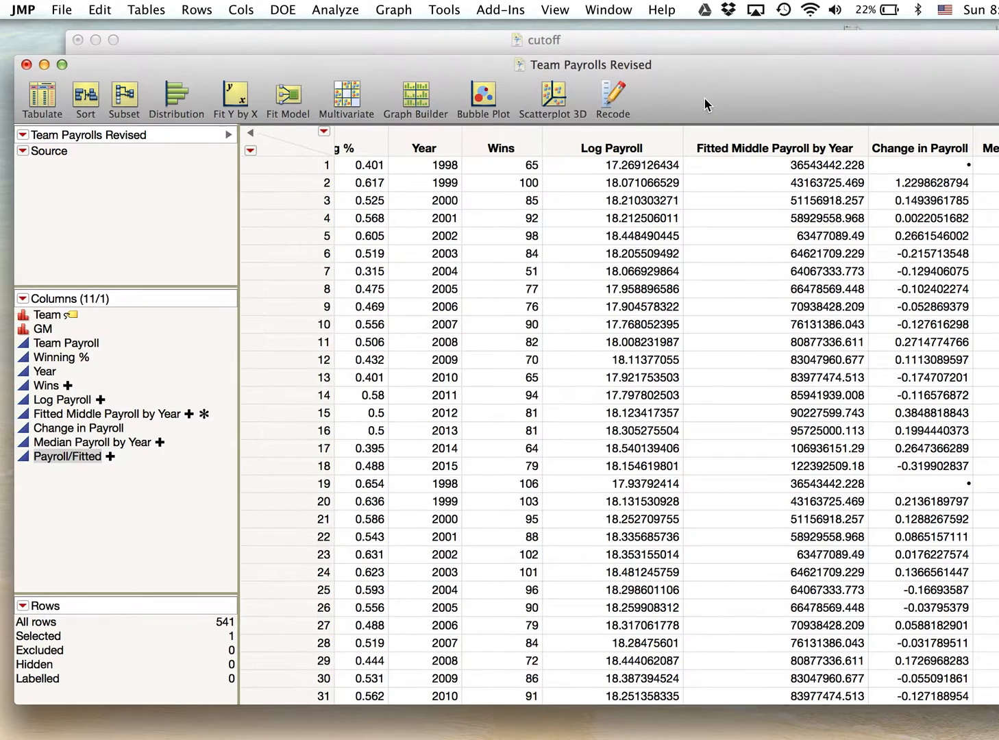
Launch Fit Y by X with Wins as Y, Response and Payroll/Fitted as X, Factor.
{"action": "left_click", "coordinate": [336, 10]}
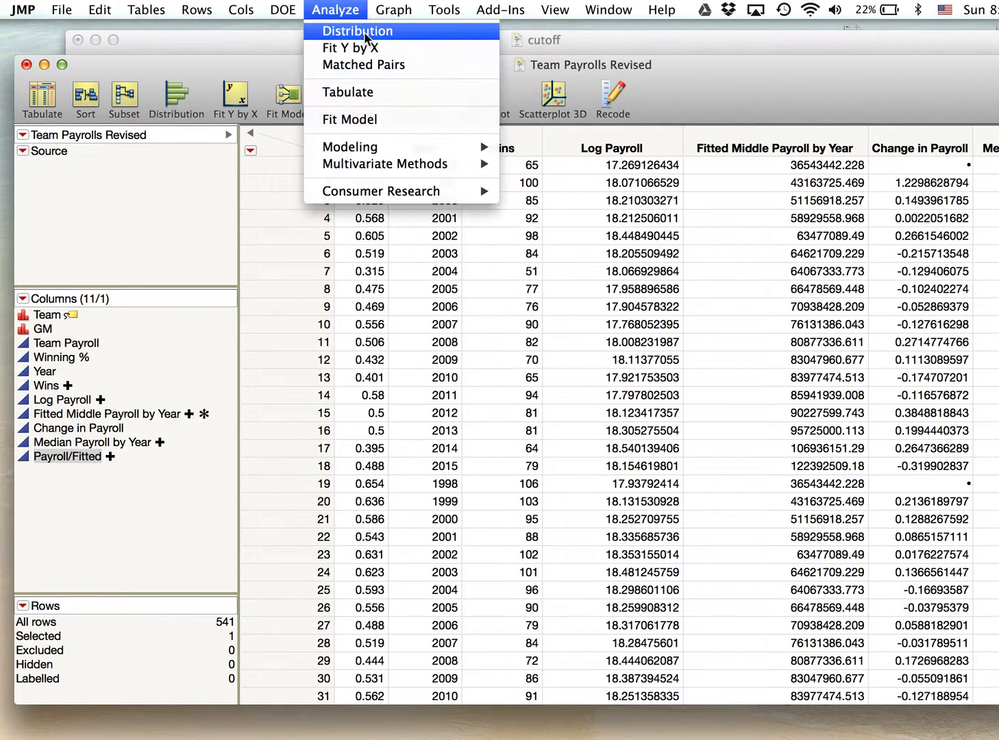
{"action": "left_click", "coordinate": [351, 47]}
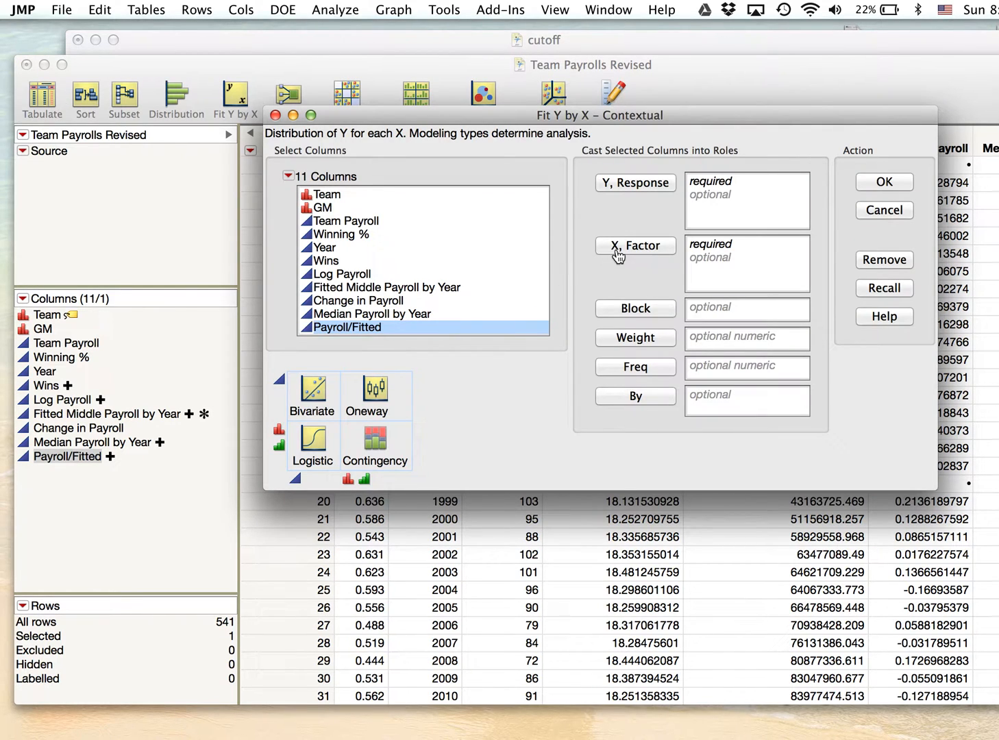
{"action": "left_click", "coordinate": [633, 245]}
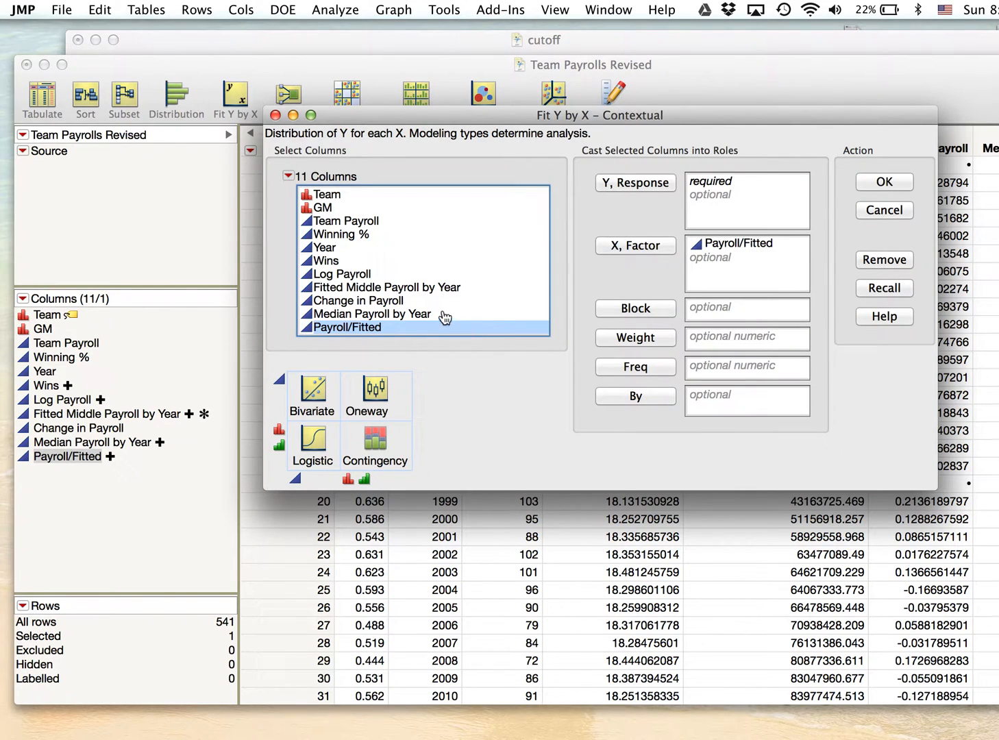
{"action": "mouse_move", "coordinate": [369, 241]}
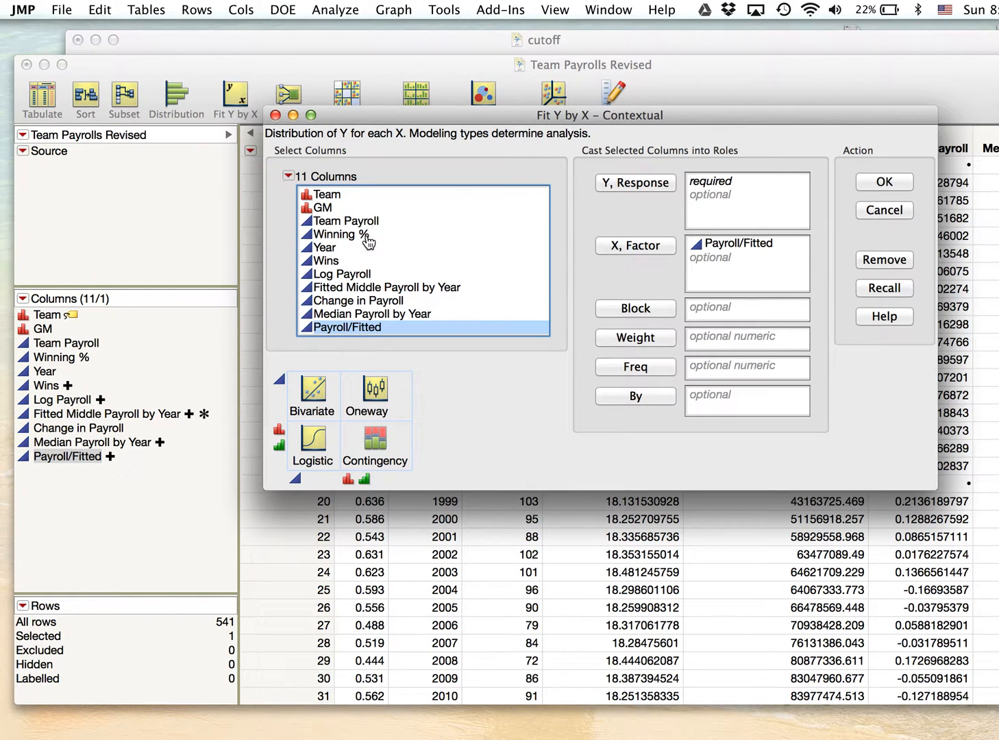
{"action": "left_click", "coordinate": [633, 182]}
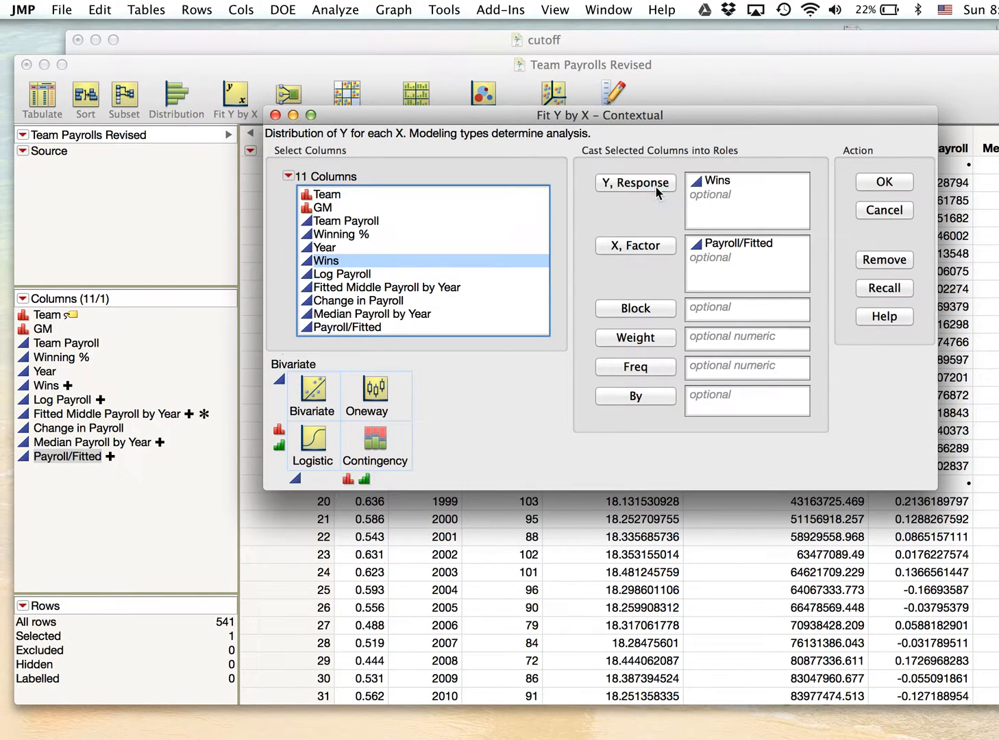
{"action": "left_click", "coordinate": [883, 180]}
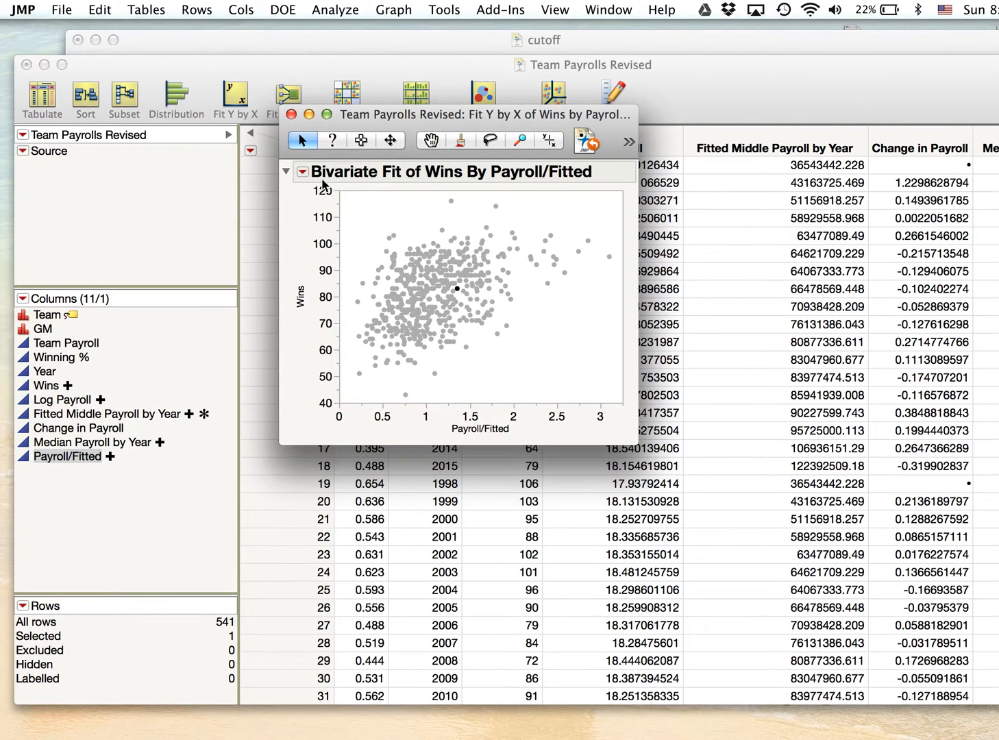
Fit Line through the scatterplot and save its residuals as a Residuals Wins column.
{"action": "left_click", "coordinate": [303, 171]}
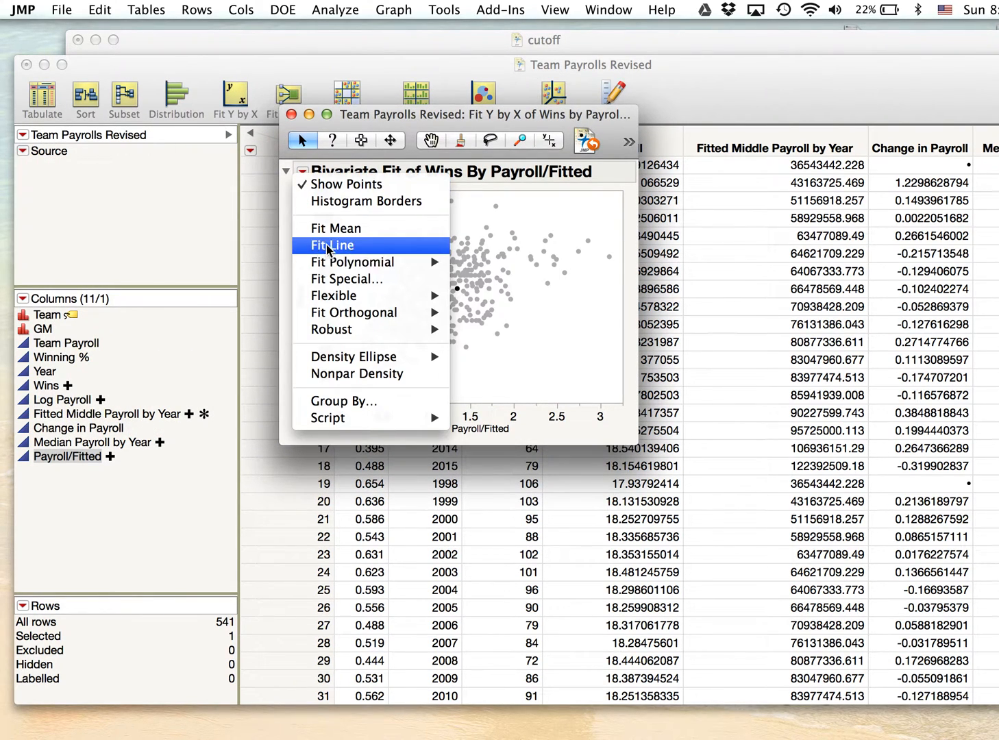
{"action": "left_click", "coordinate": [332, 244]}
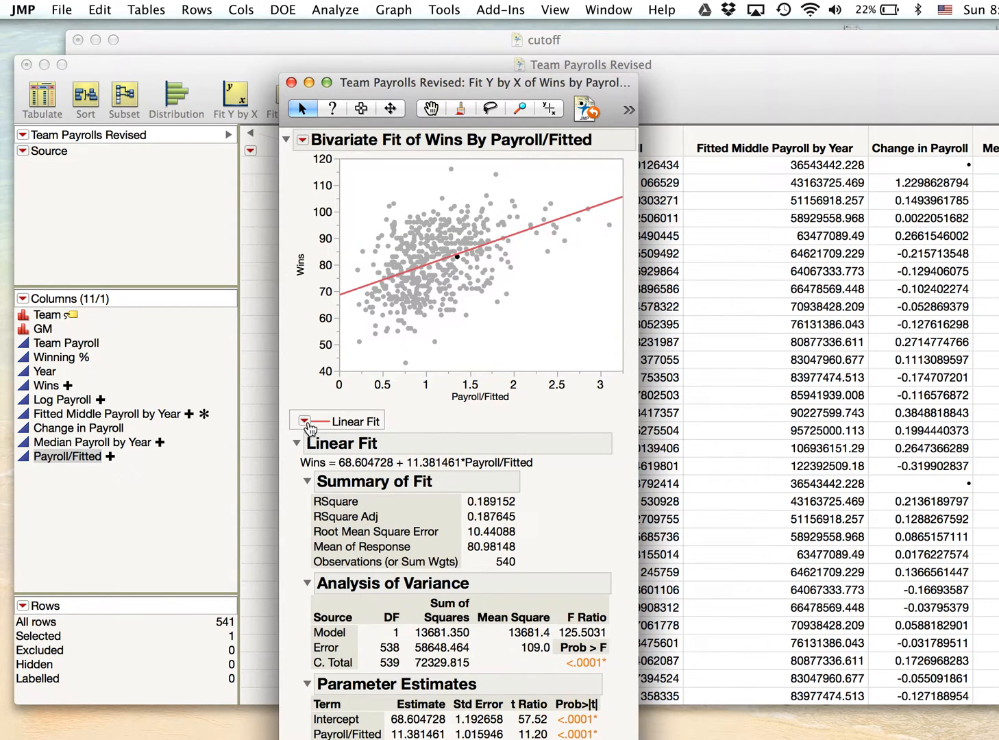
{"action": "left_click", "coordinate": [305, 421]}
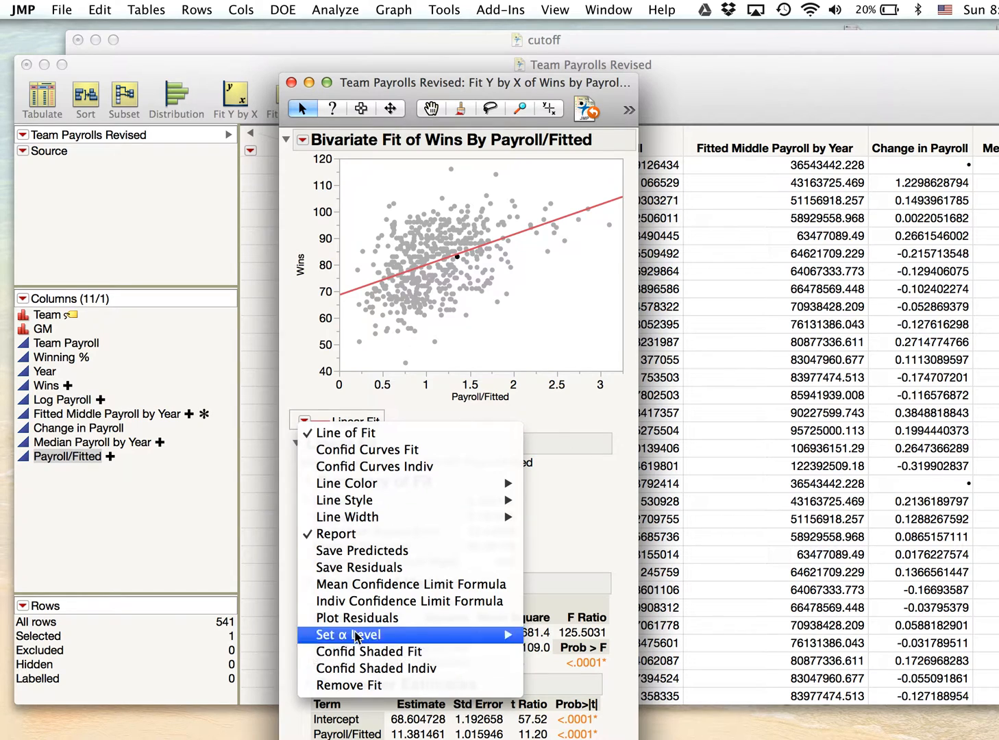
{"action": "mouse_move", "coordinate": [359, 567]}
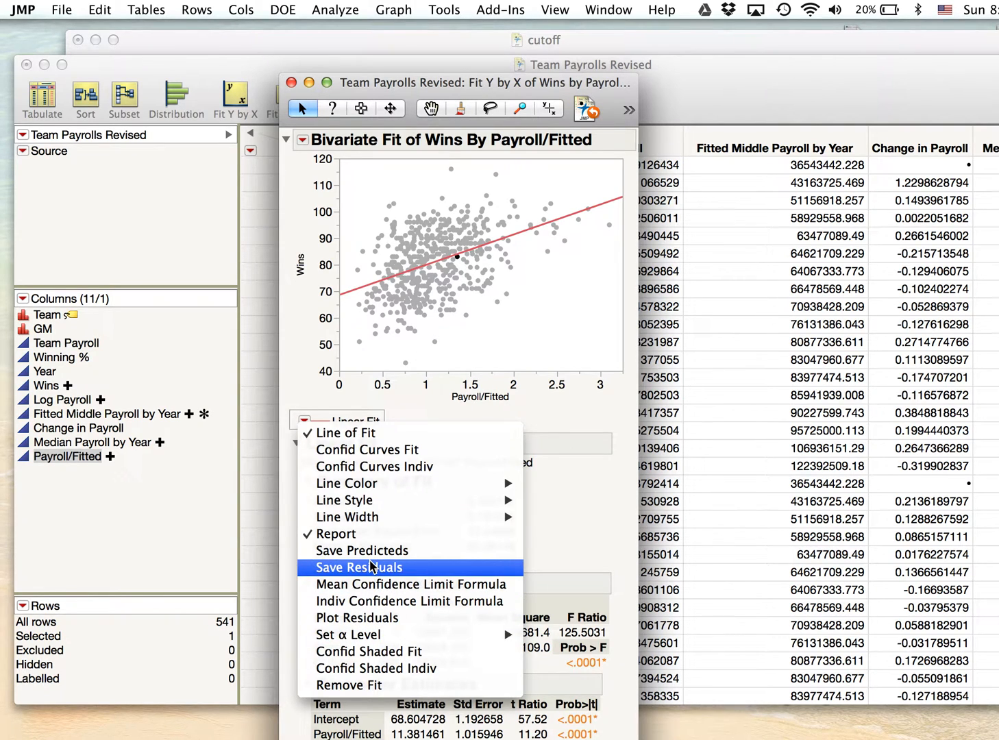
{"action": "left_click", "coordinate": [359, 567]}
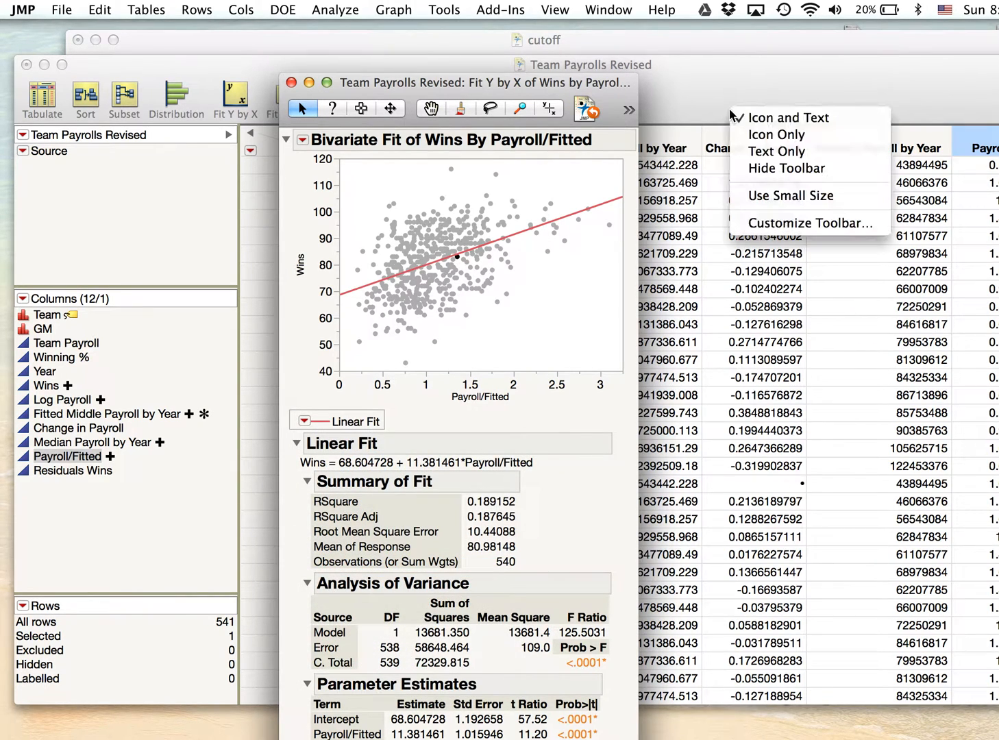
Bring the data table forward and start a formula for a new Column 13.
{"action": "left_click", "coordinate": [304, 65]}
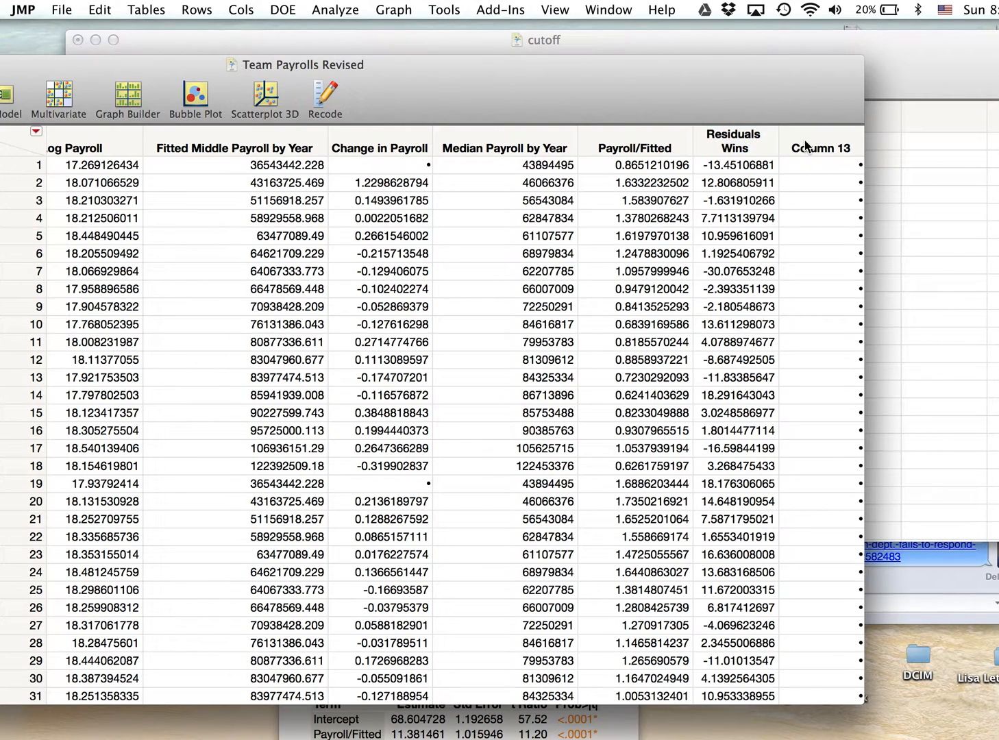
{"action": "left_click", "coordinate": [241, 10]}
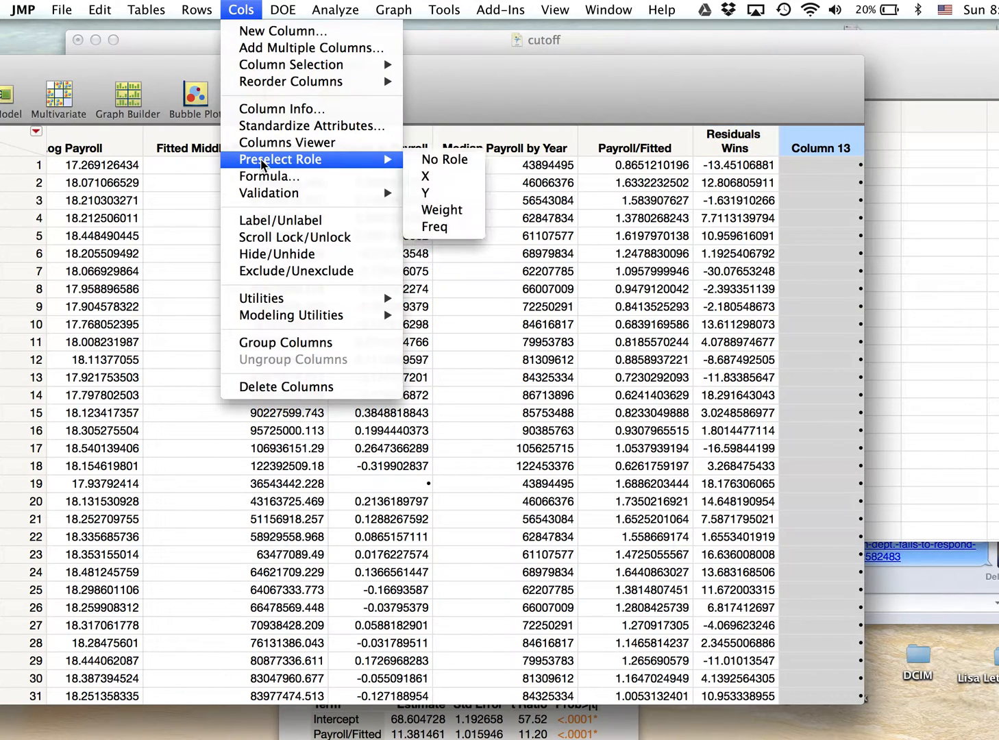
{"action": "left_click", "coordinate": [269, 176]}
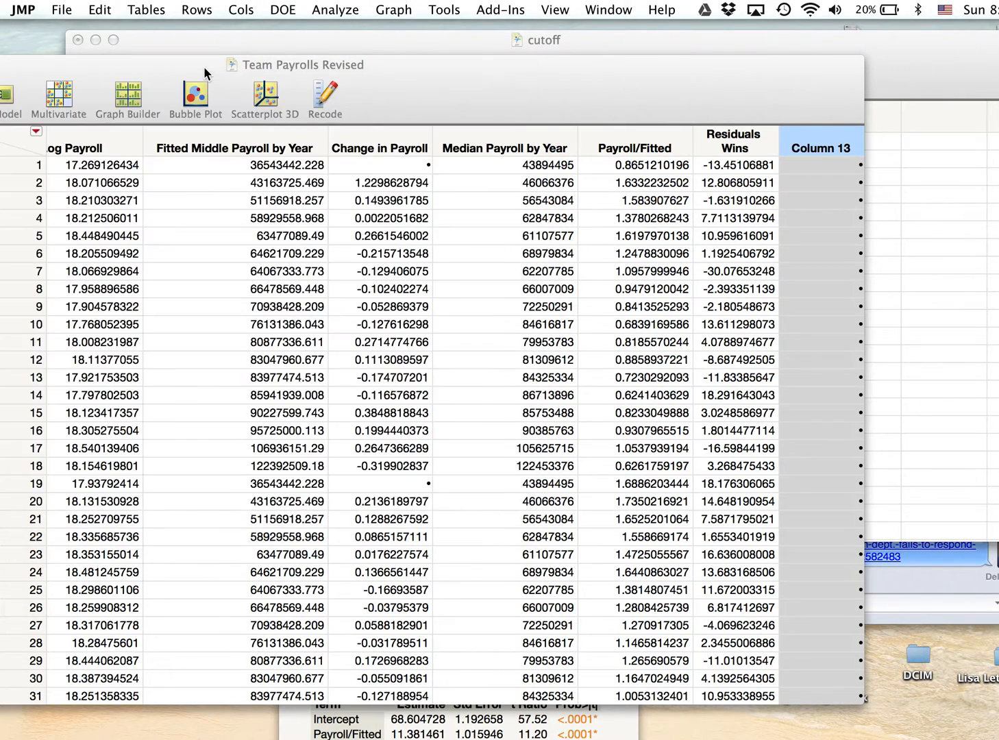
Define Column 13 as Residuals Wins / 10.44 and apply it.
{"action": "left_click", "coordinate": [178, 425]}
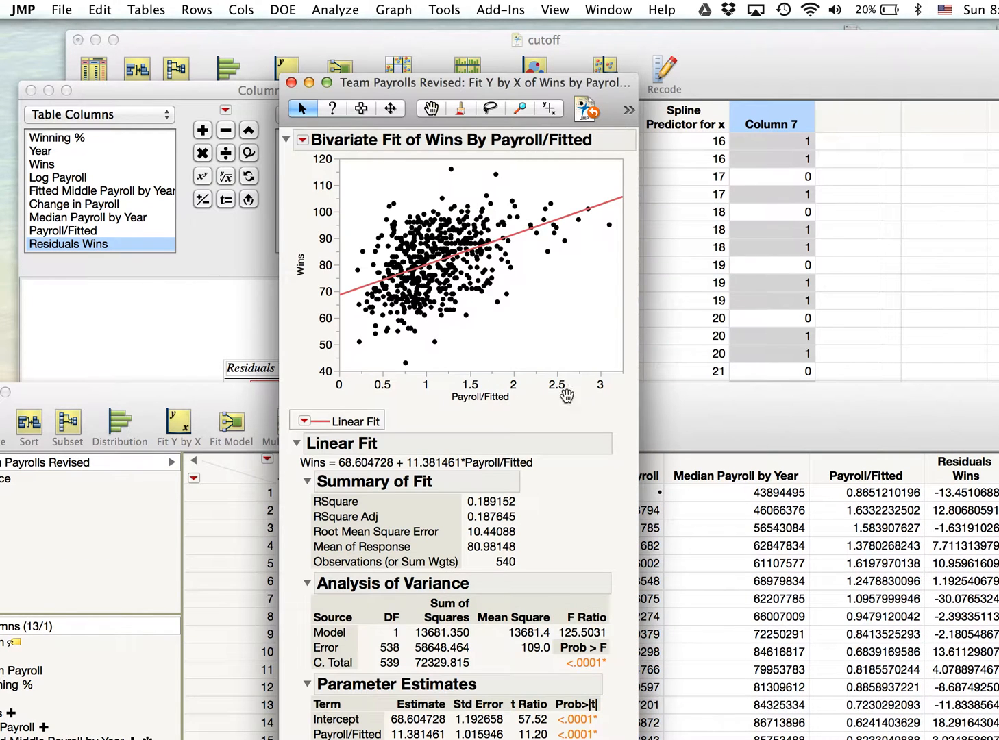
{"action": "mouse_move", "coordinate": [558, 563]}
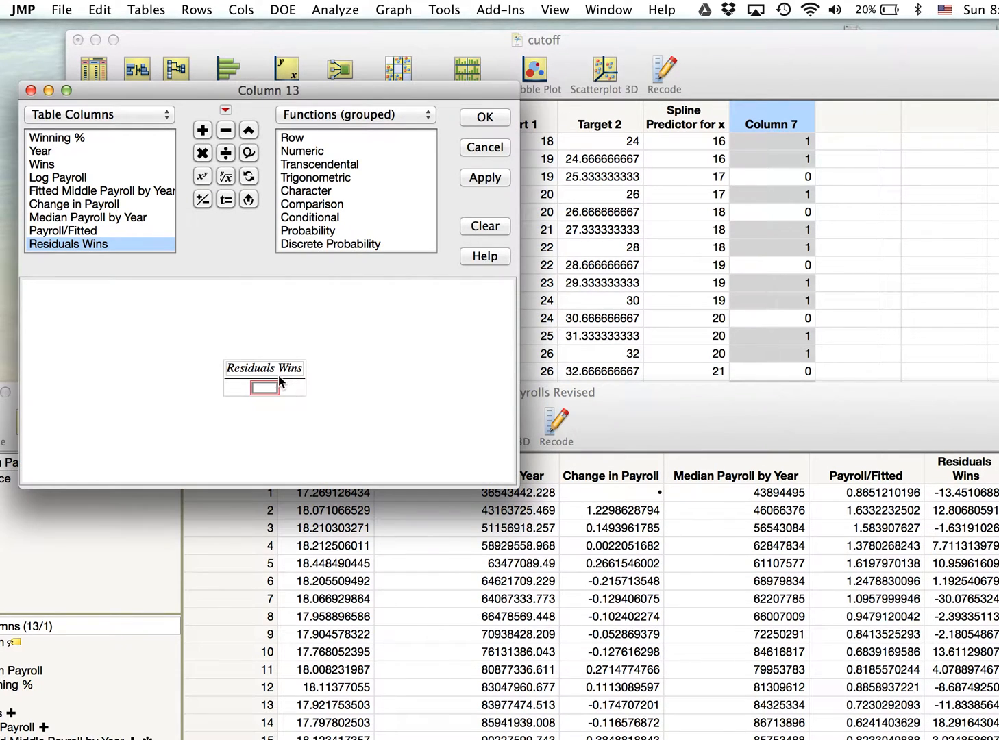
{"action": "type", "text": "10."}
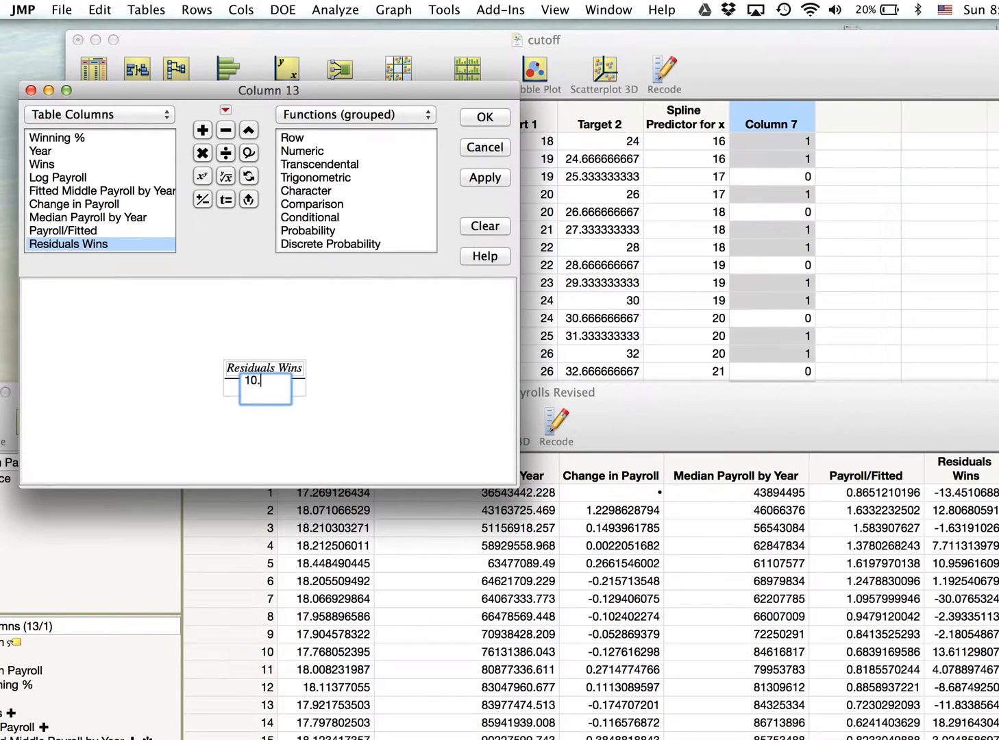
{"action": "type", "text": "44"}
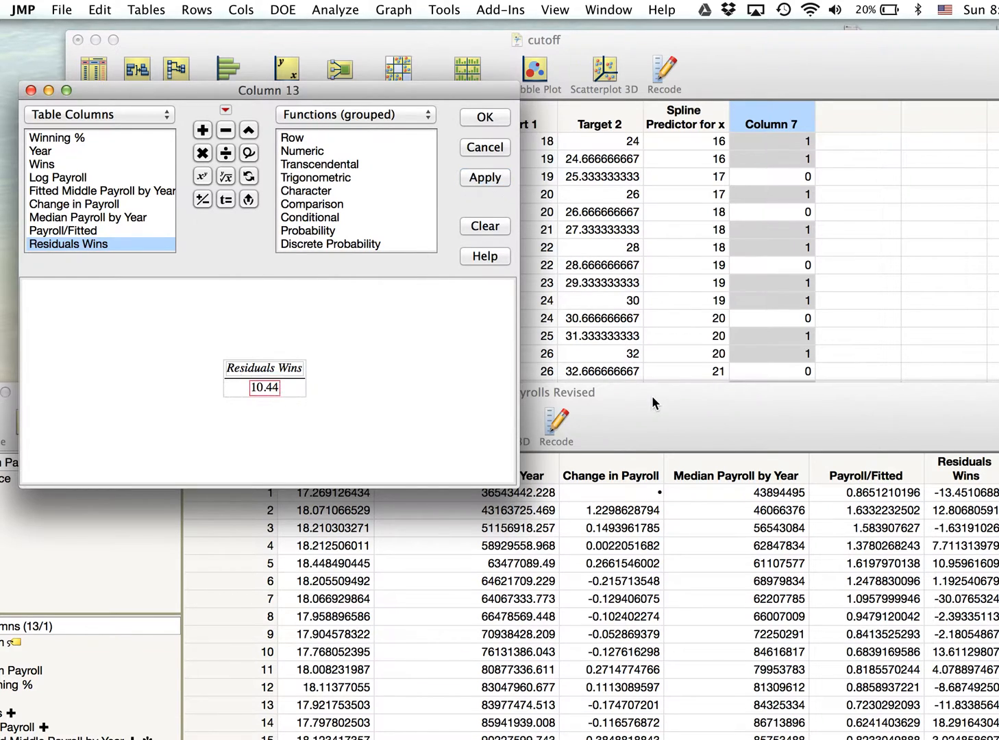
{"action": "left_click", "coordinate": [484, 118]}
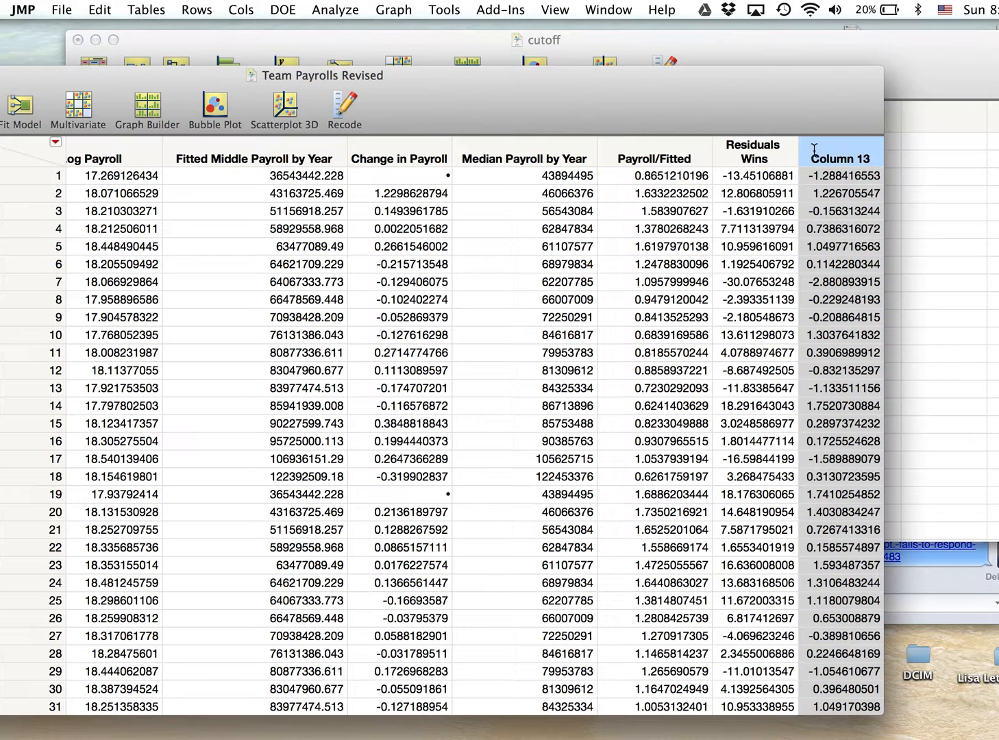
Name Column 13 'Stand Residuals of Wins' in its column settings.
{"action": "left_click", "coordinate": [392, 9]}
{"action": "type", "text": "Stand"}
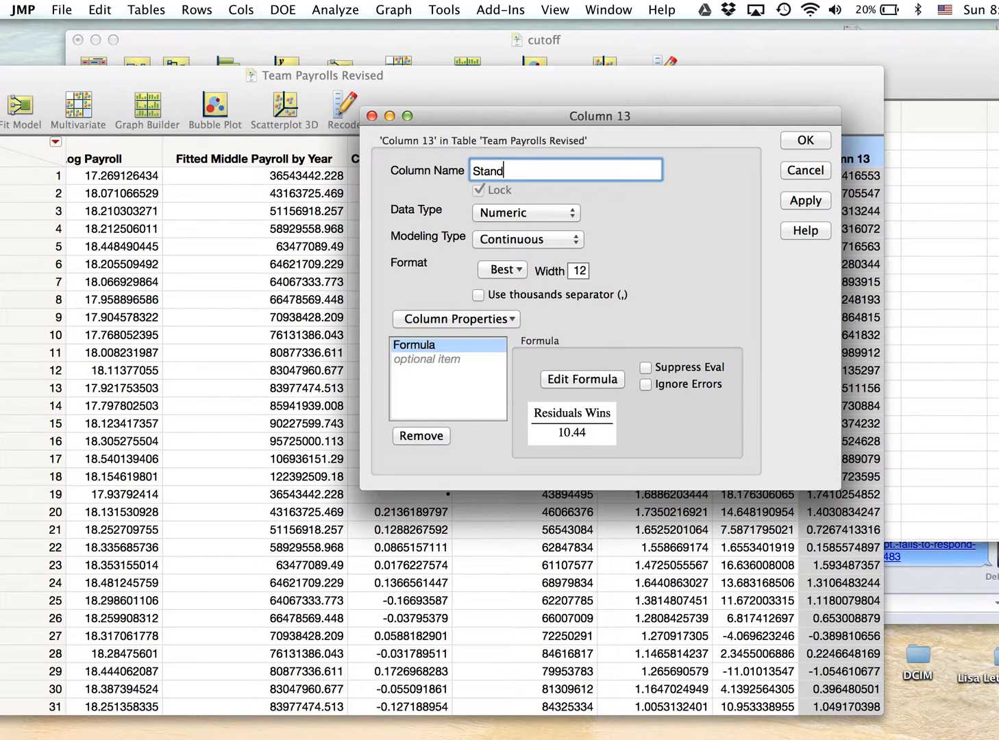
{"action": "type", "text": "Residuals o"}
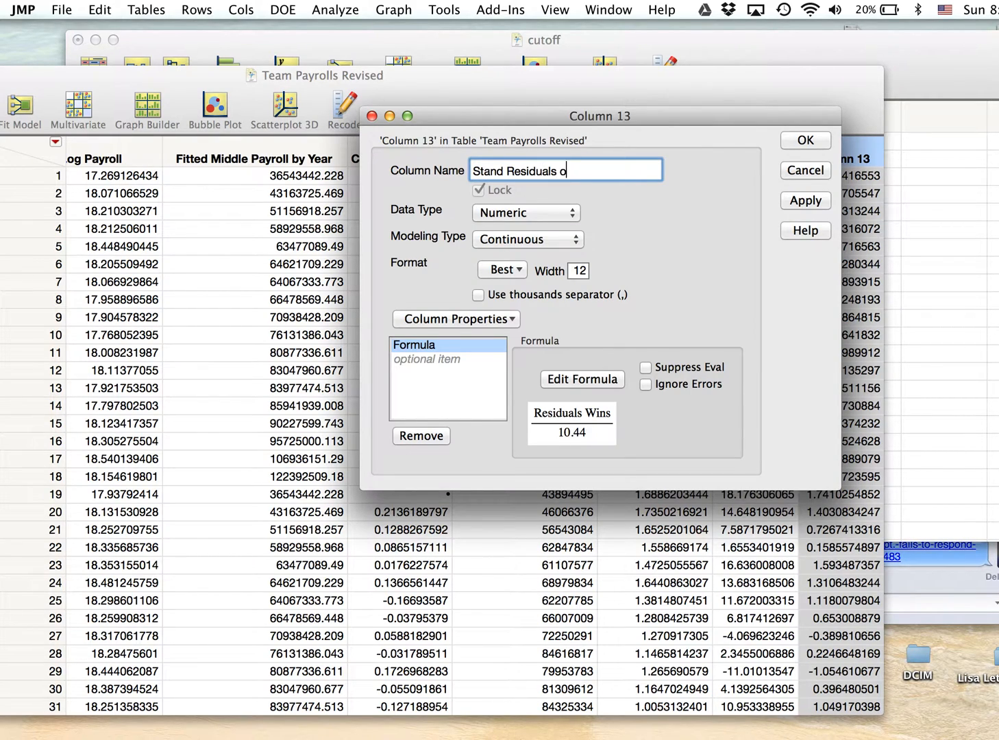
{"action": "type", "text": "f Wins"}
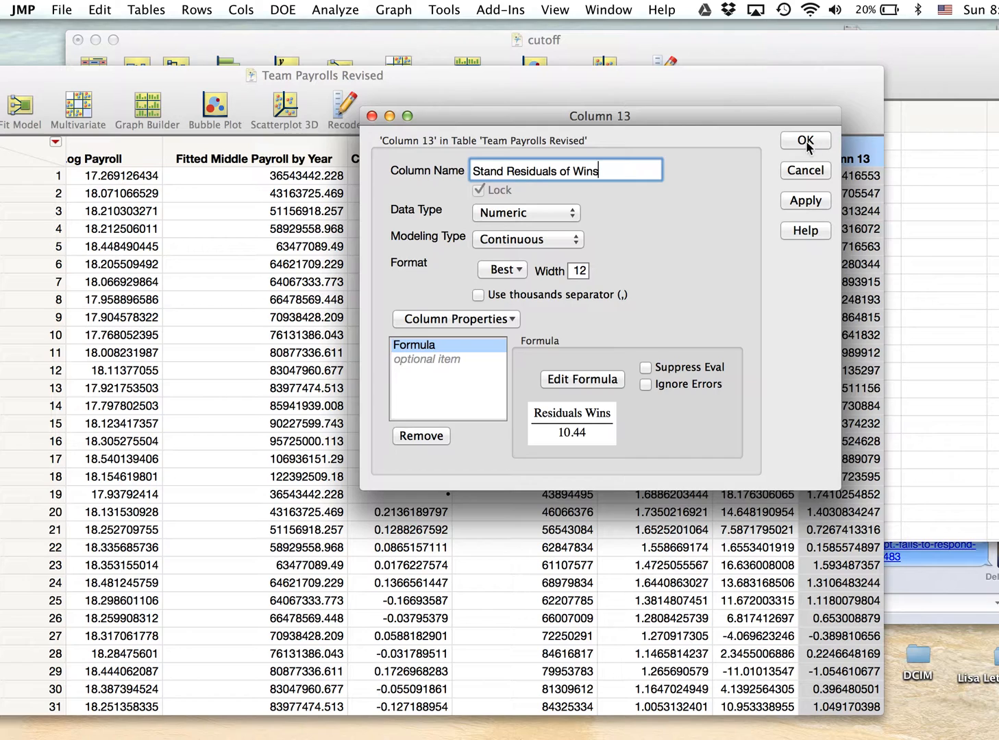
{"action": "left_click", "coordinate": [335, 9]}
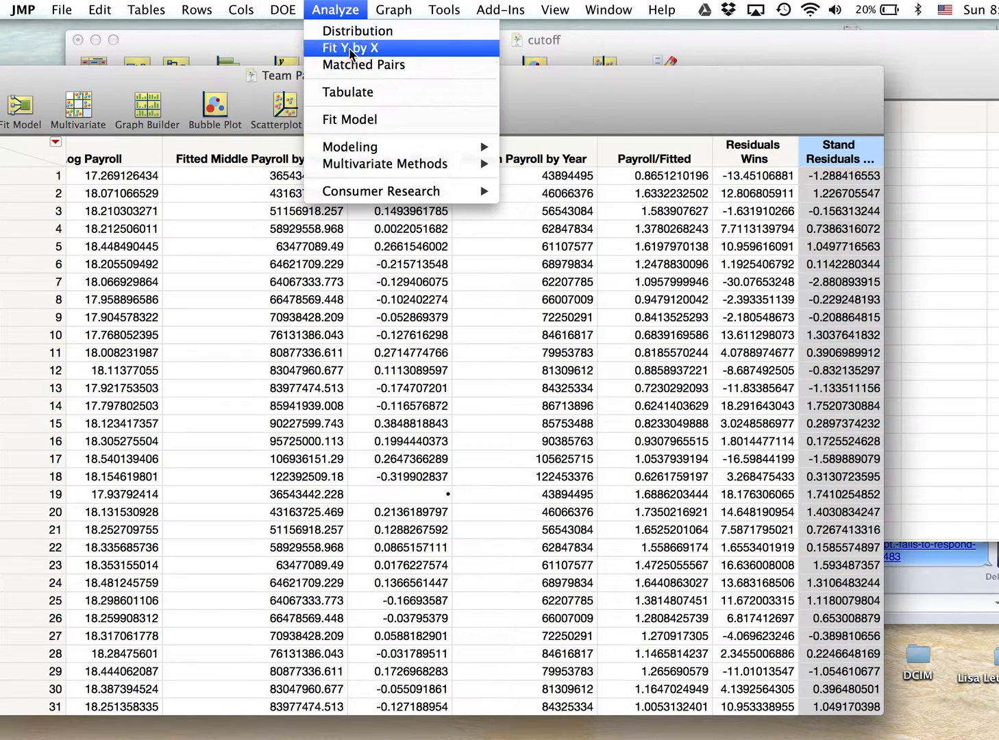
Run Fit Y by X with Stand Residuals of Wins as Y, Response and Team as X, Factor.
{"action": "left_click", "coordinate": [349, 47]}
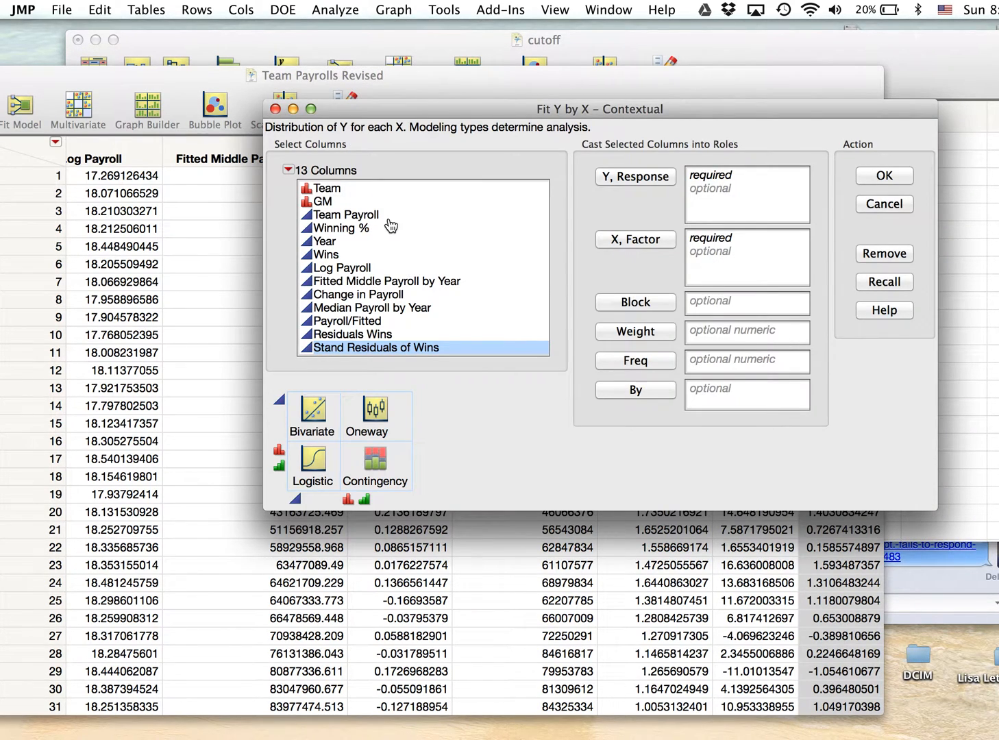
{"action": "left_click", "coordinate": [633, 239]}
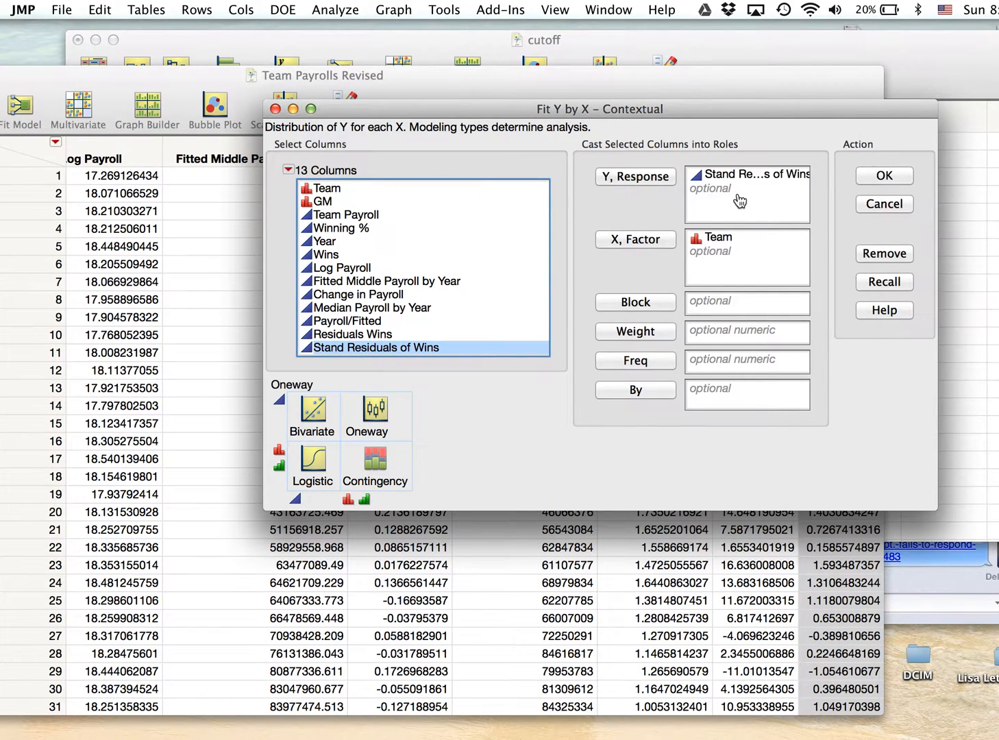
{"action": "left_click", "coordinate": [882, 176]}
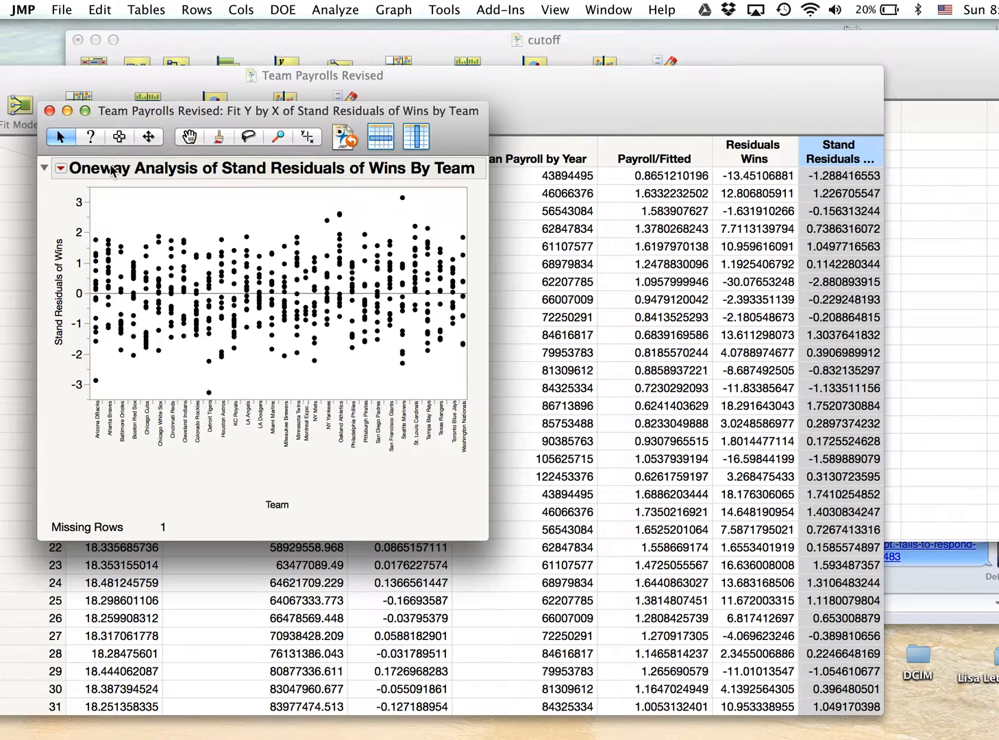
Show Means and Std Dev per team from the Oneway red-triangle options.
{"action": "left_click", "coordinate": [60, 168]}
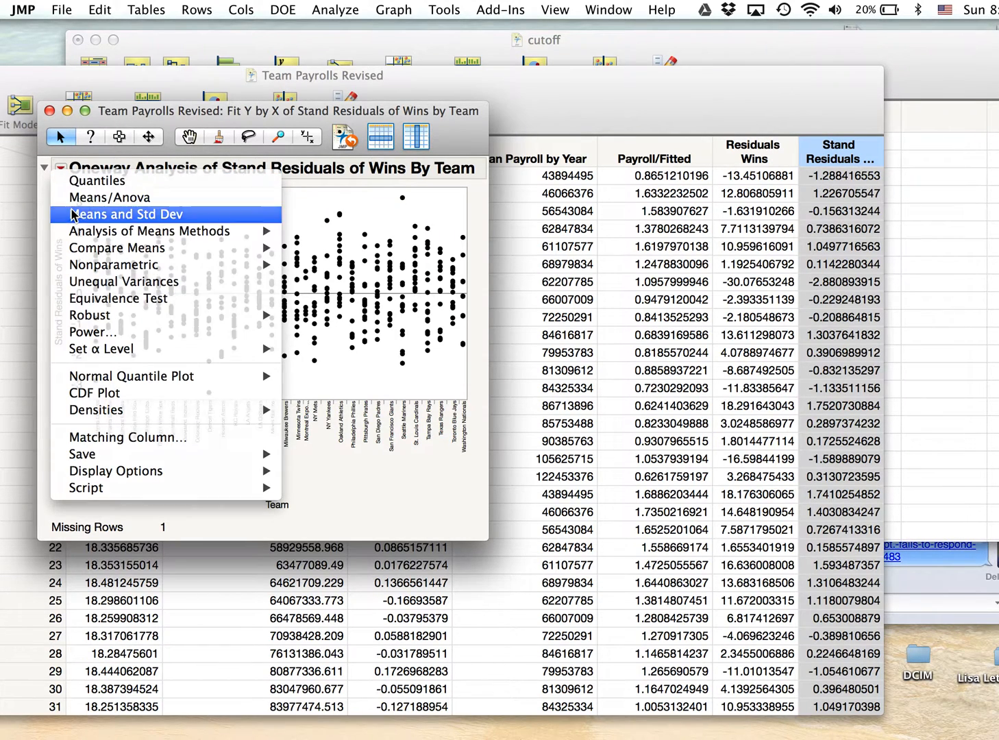
{"action": "left_click", "coordinate": [126, 214]}
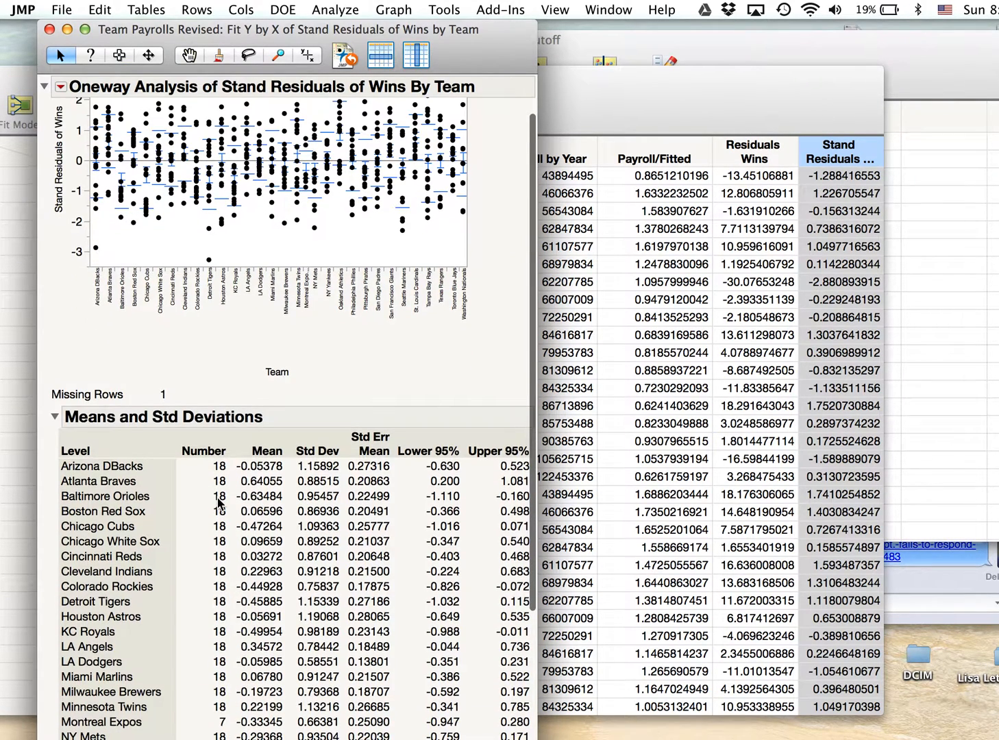